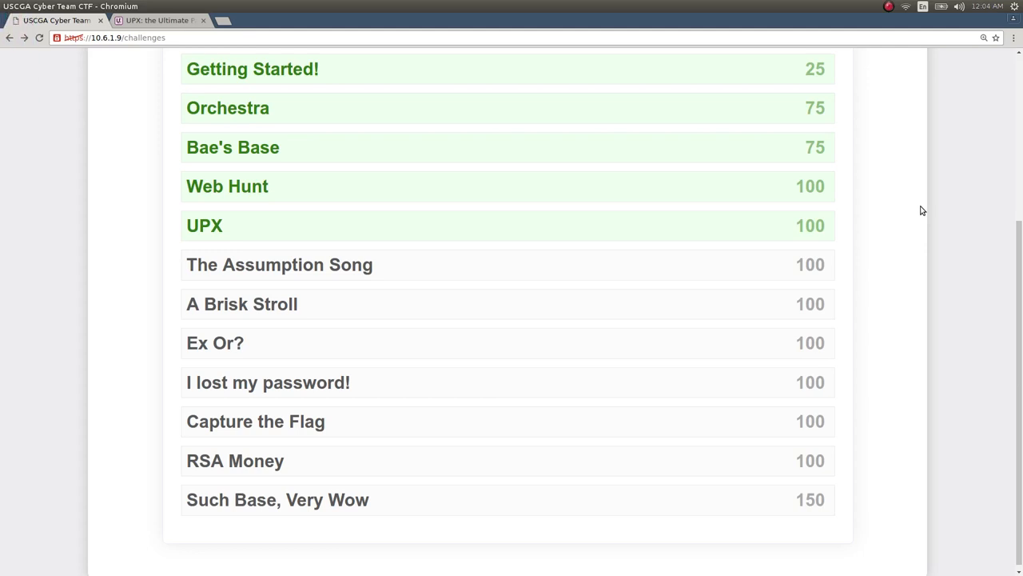
mouse_move(780, 246)
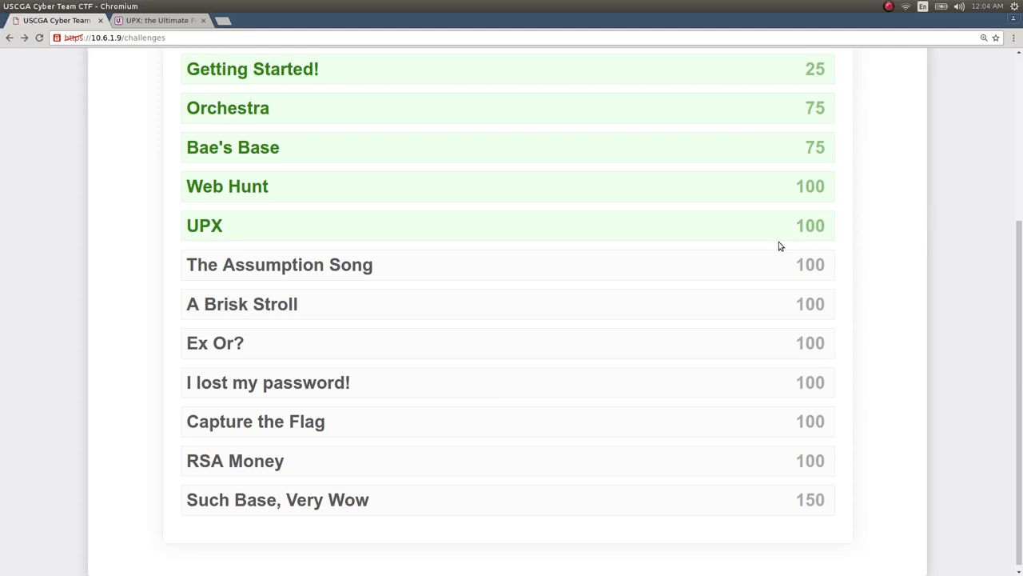
- Expand The Assumption Song challenge to reveal its prompt and the_assumption_song.rar download
click(278, 265)
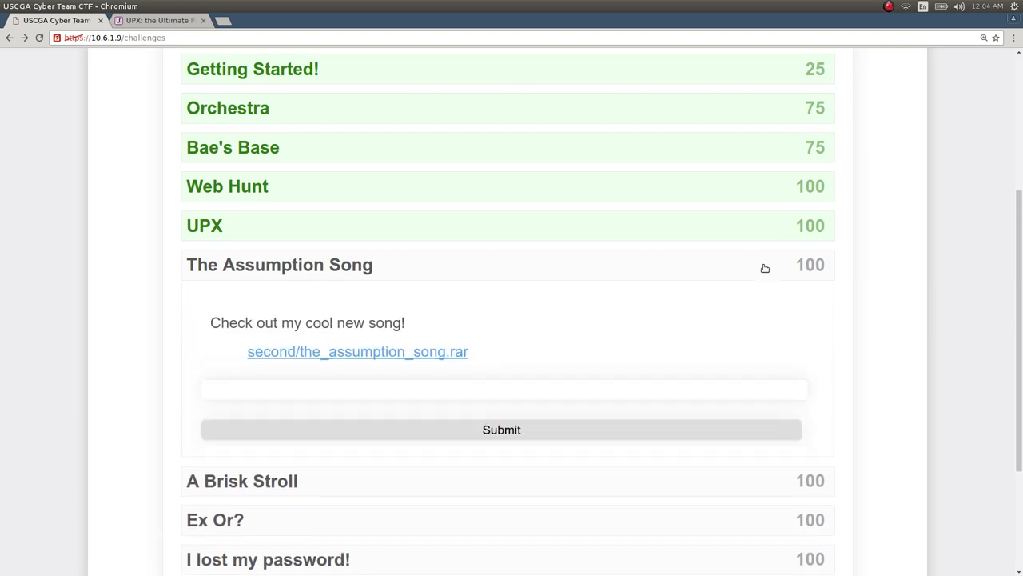
scroll(down, 3)
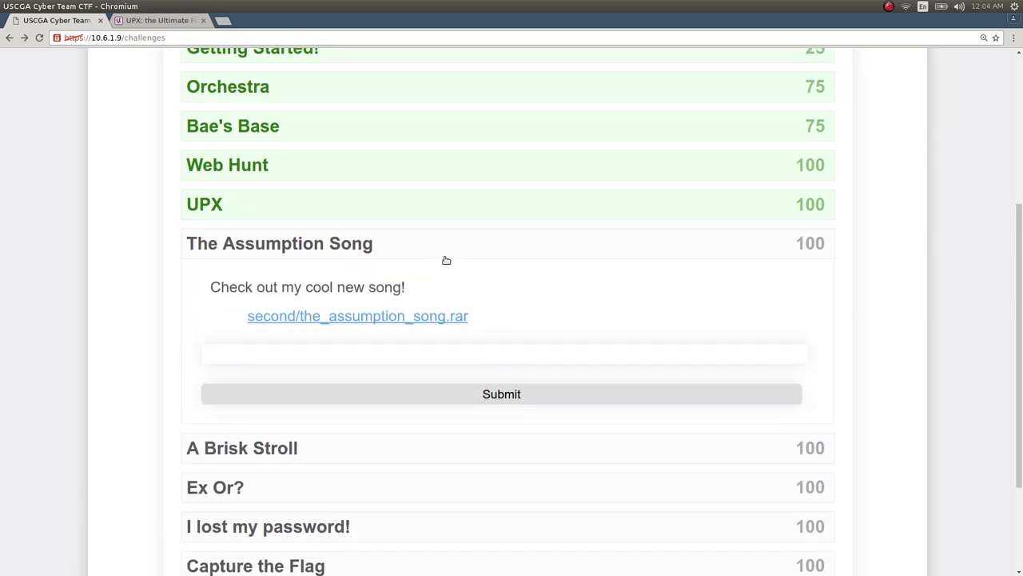
mouse_move(371, 270)
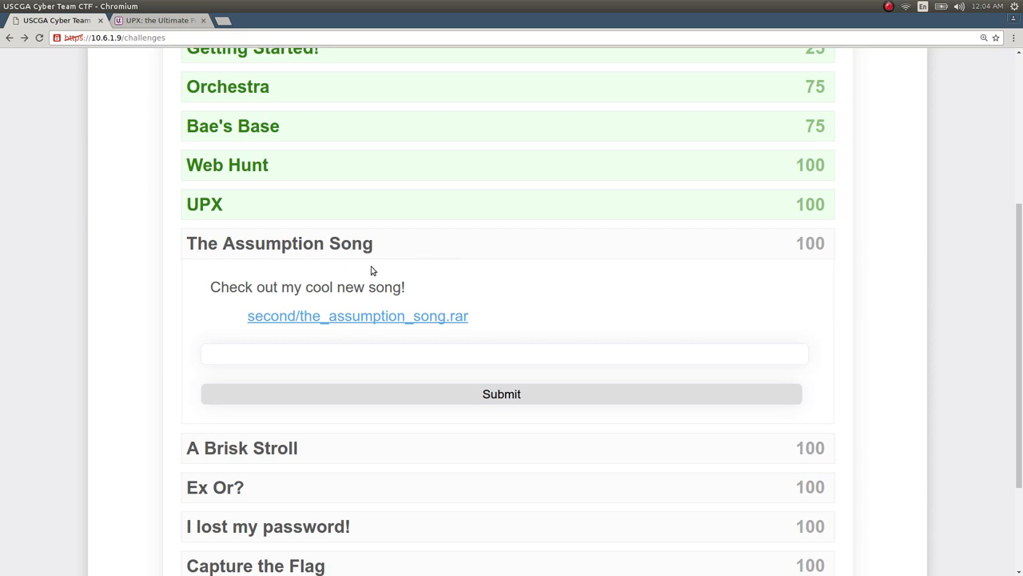
mouse_move(576, 261)
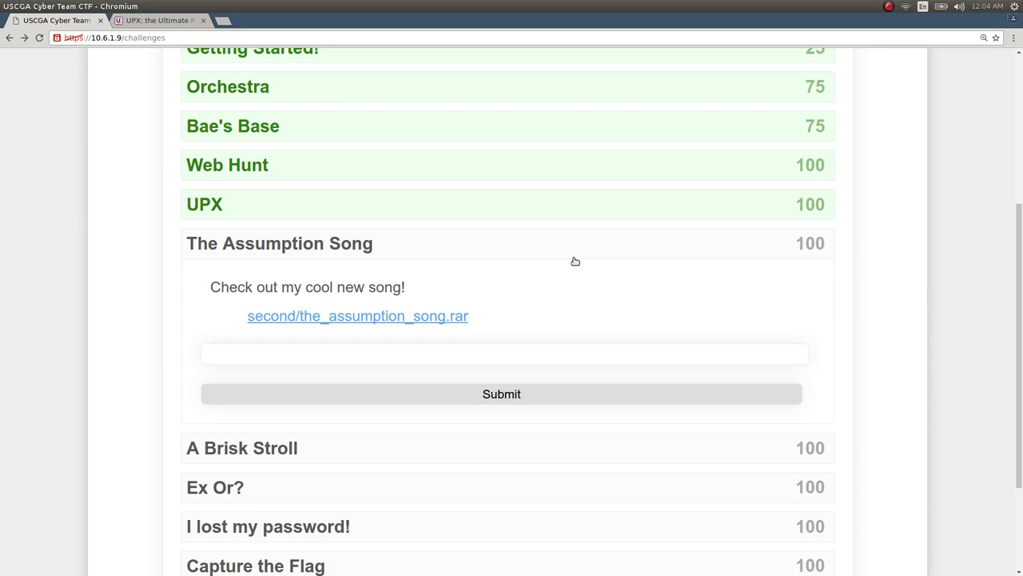
mouse_move(246, 302)
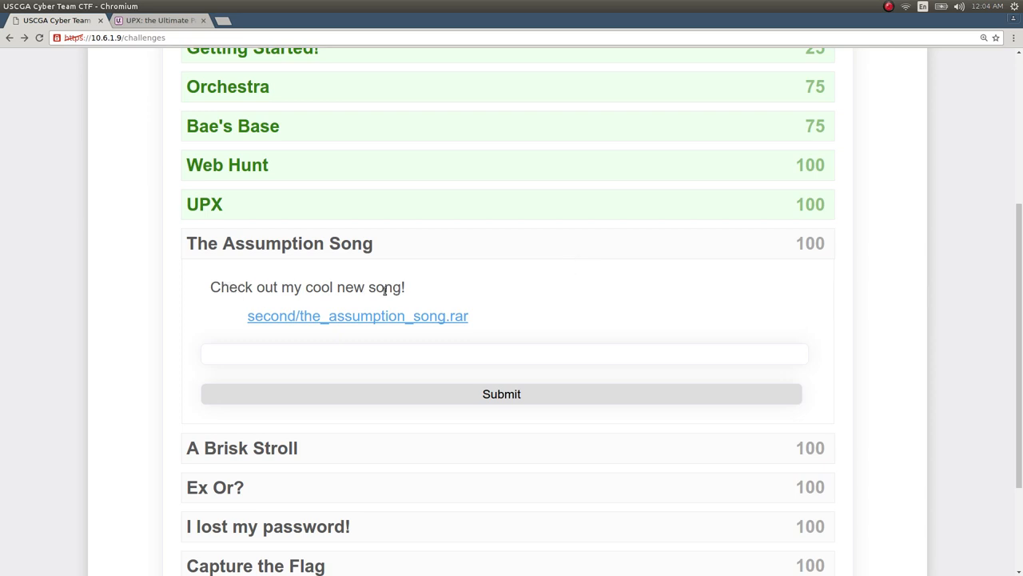
mouse_move(365, 288)
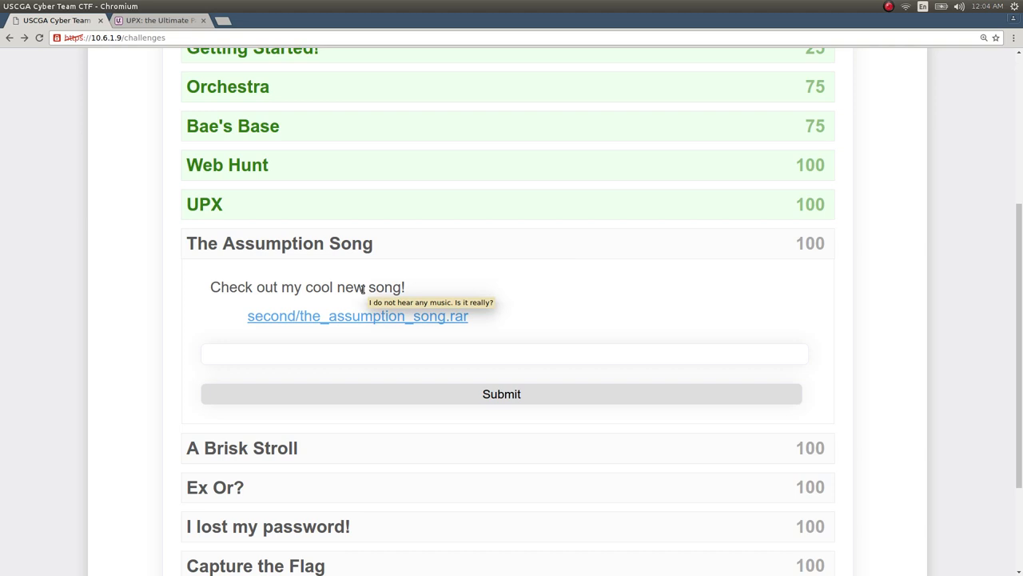
- Download the_assumption_song.rar, show it in Downloads, and dismiss Archive Manager's failed-load error
click(358, 317)
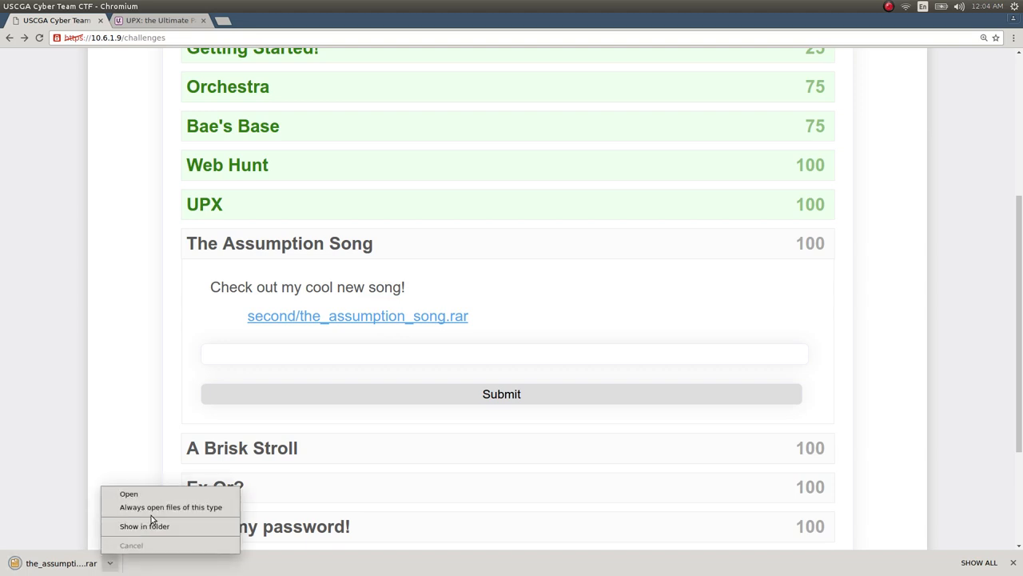
click(143, 526)
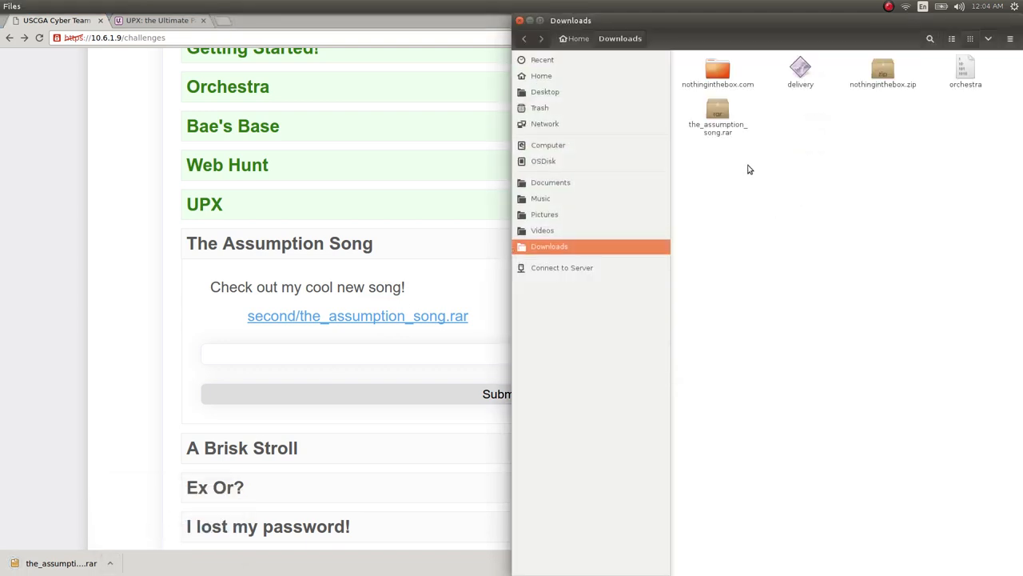
double_click(717, 115)
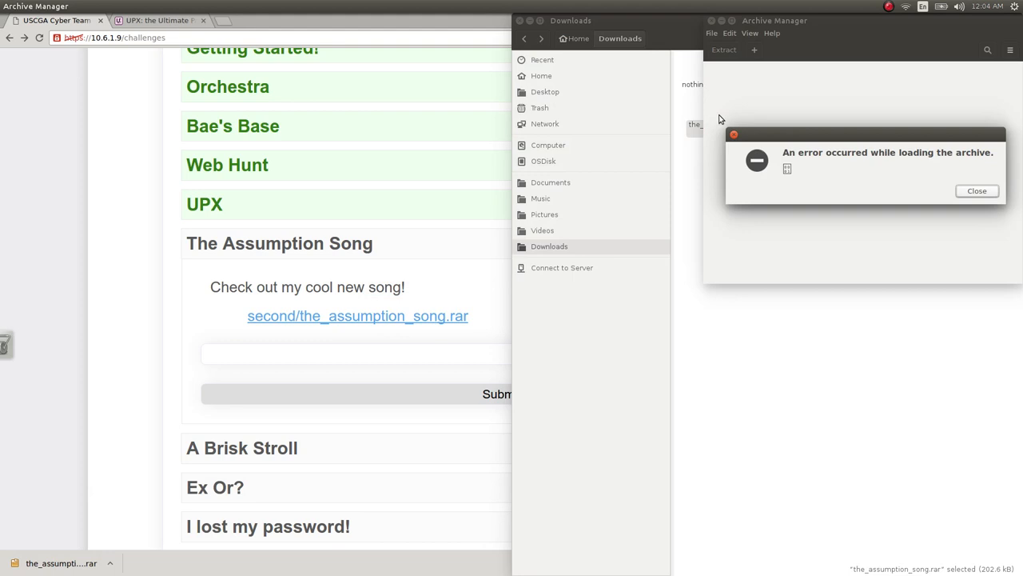
mouse_move(908, 198)
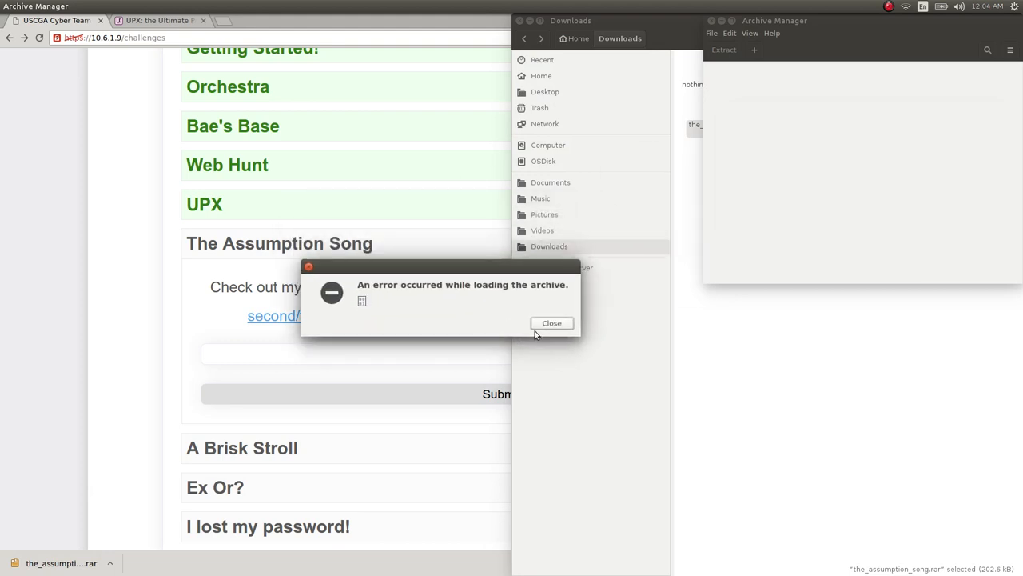
click(551, 323)
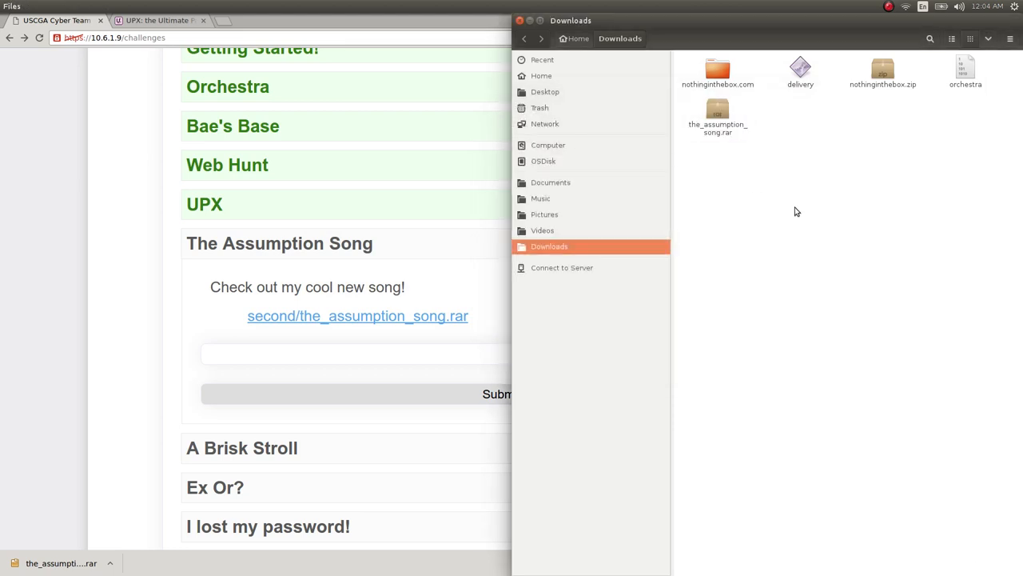
click(716, 112)
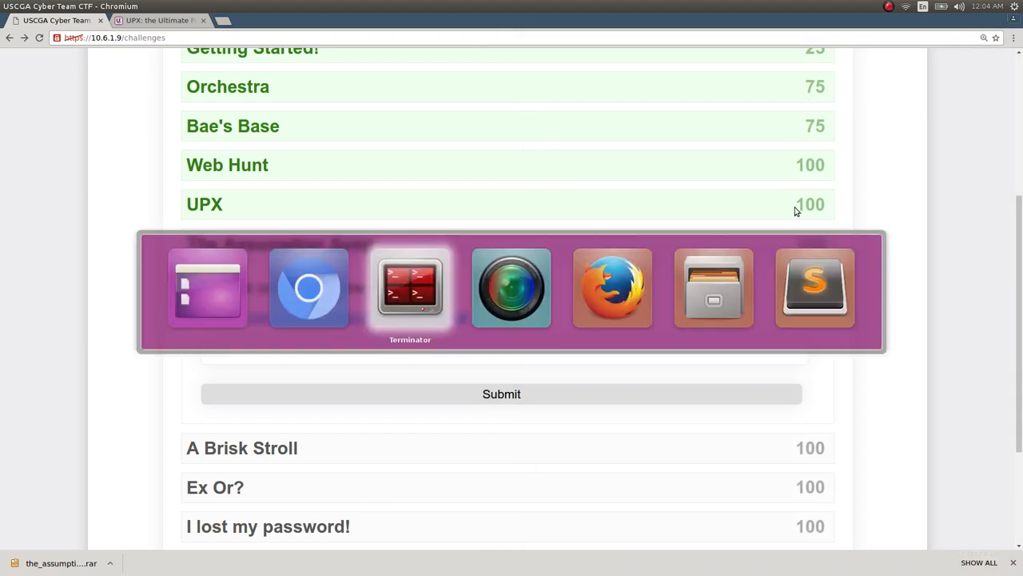
- In the terminal, enter 6_The_Assumption_Song and run file on the_assumption_song.rar, revealing PNG image data 940x360
click(409, 288)
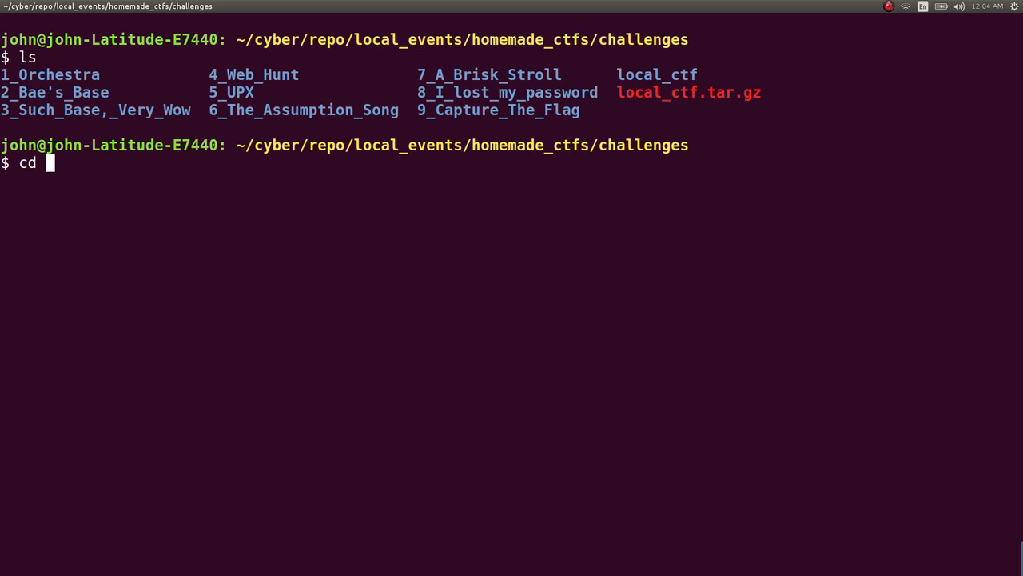
text(6_The_Assumption_Song/)
text(ls)
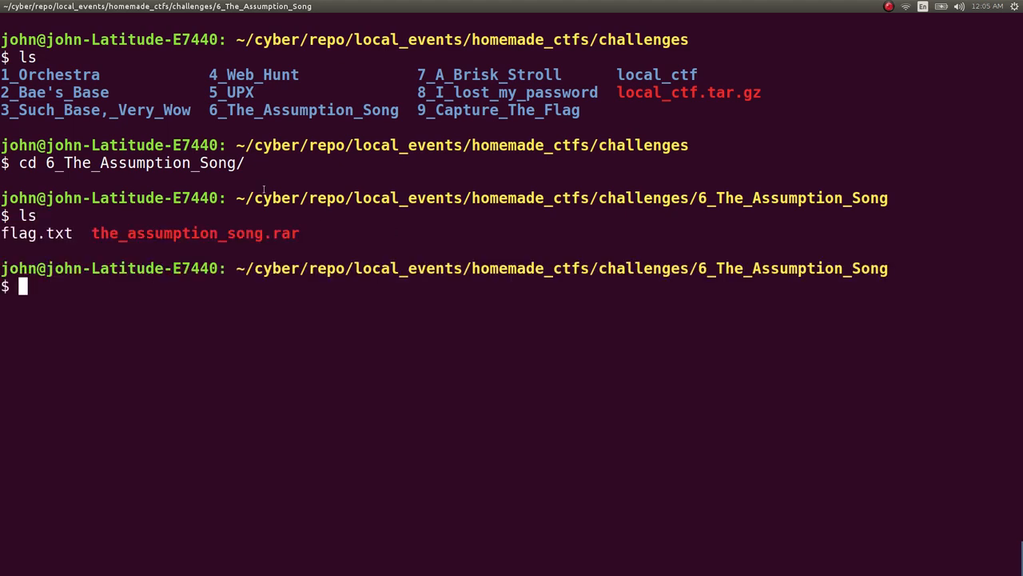
double_click(195, 234)
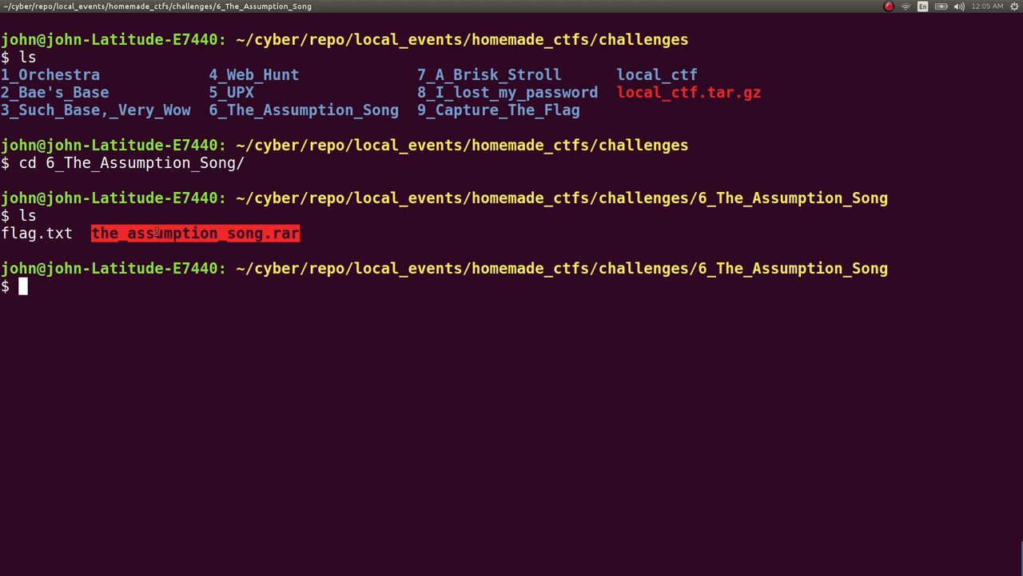
mouse_move(310, 221)
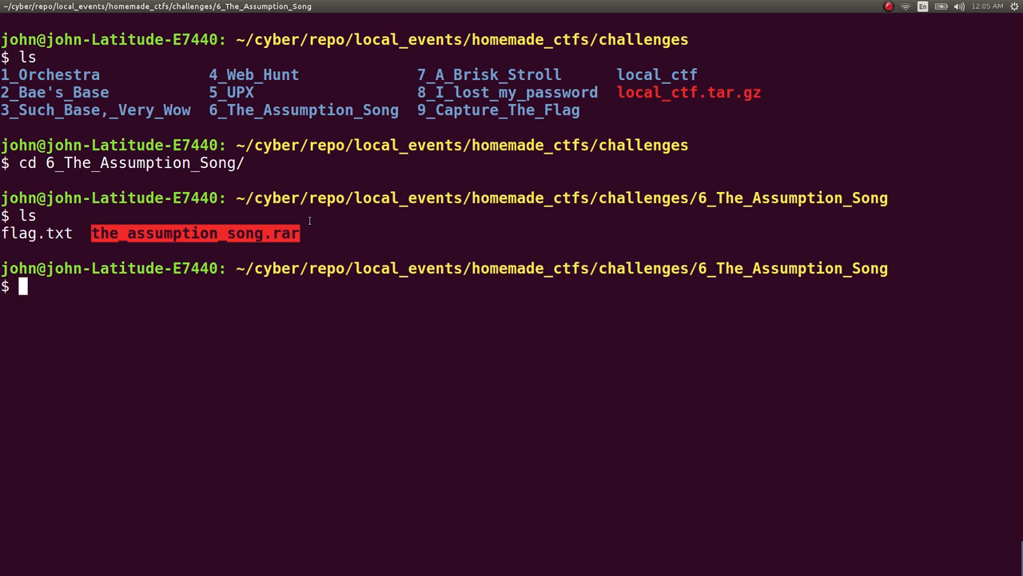
text(file the)
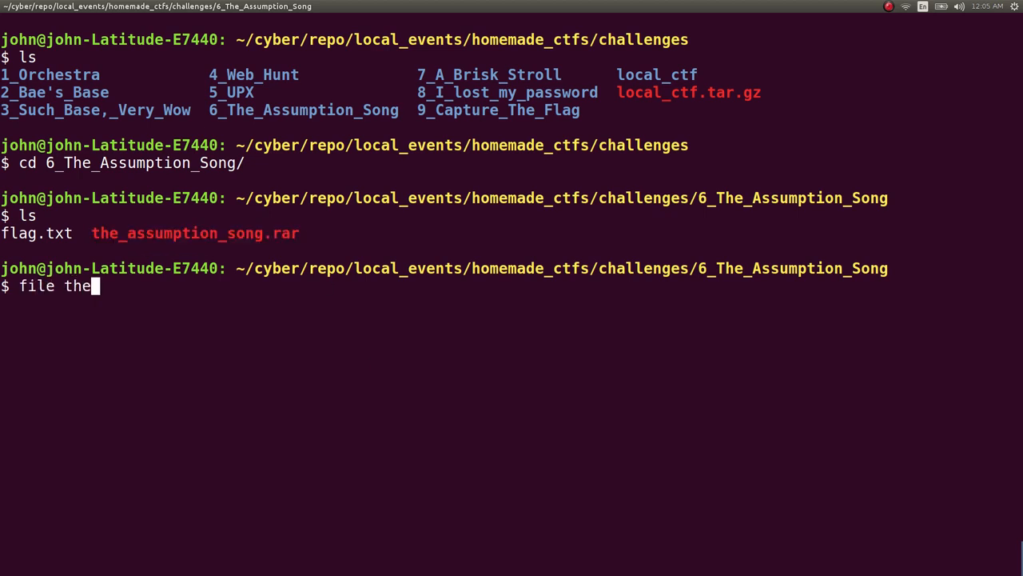
key(Return)
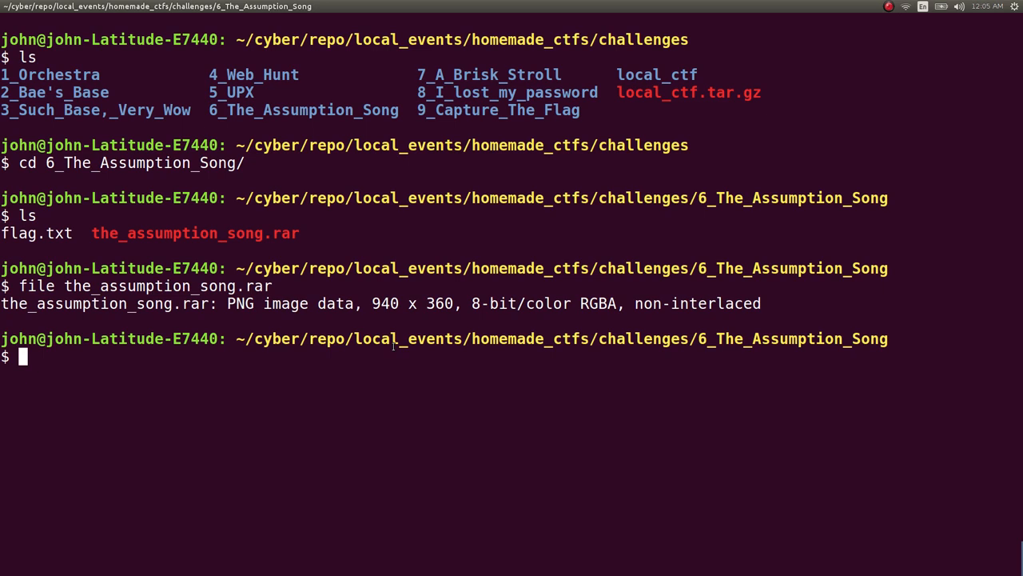
- Begin an eog command on the_assumption_song.rar to view it as an image
text(eog)
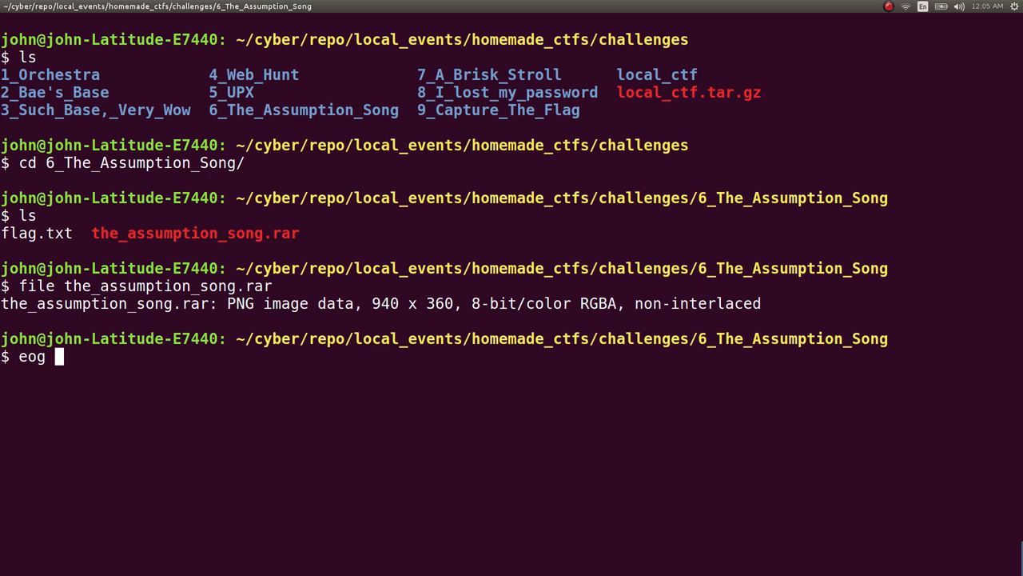
text(the_assumption_song)
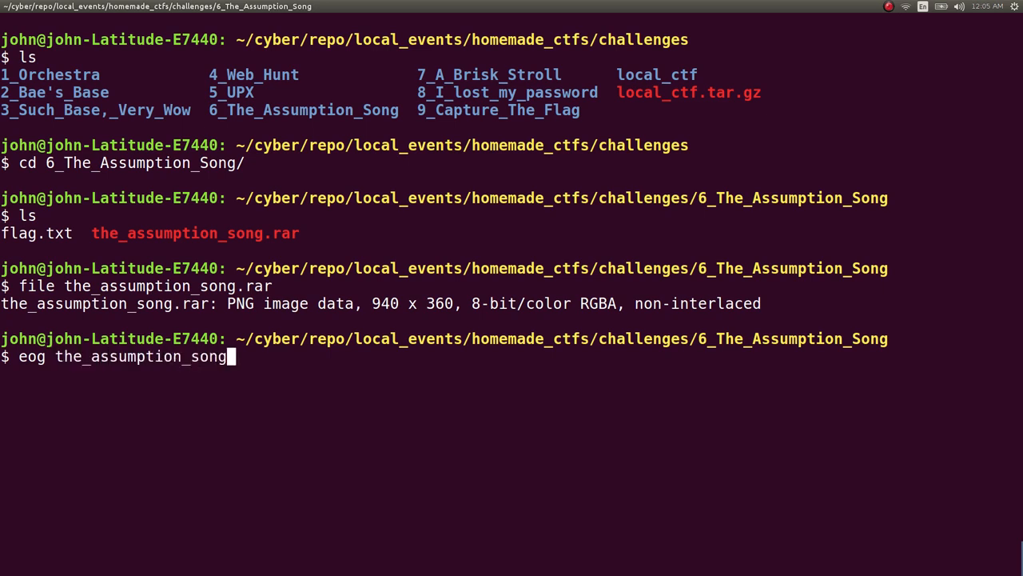
- View the_assumption_song.rar in Image Viewer, revealing the flag USCGA{not_everything_is_what_it_seems}
key(Return)
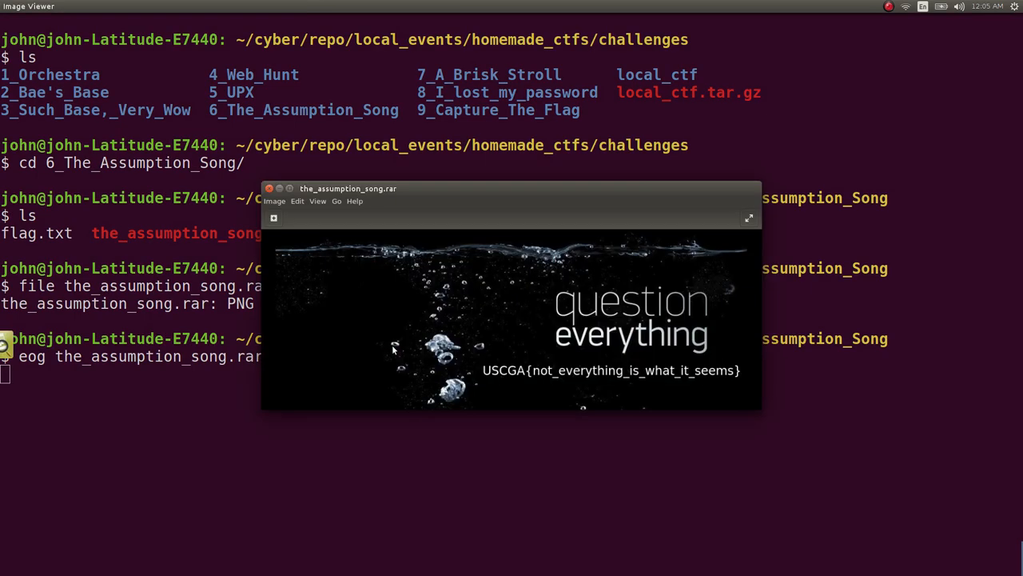
mouse_move(476, 374)
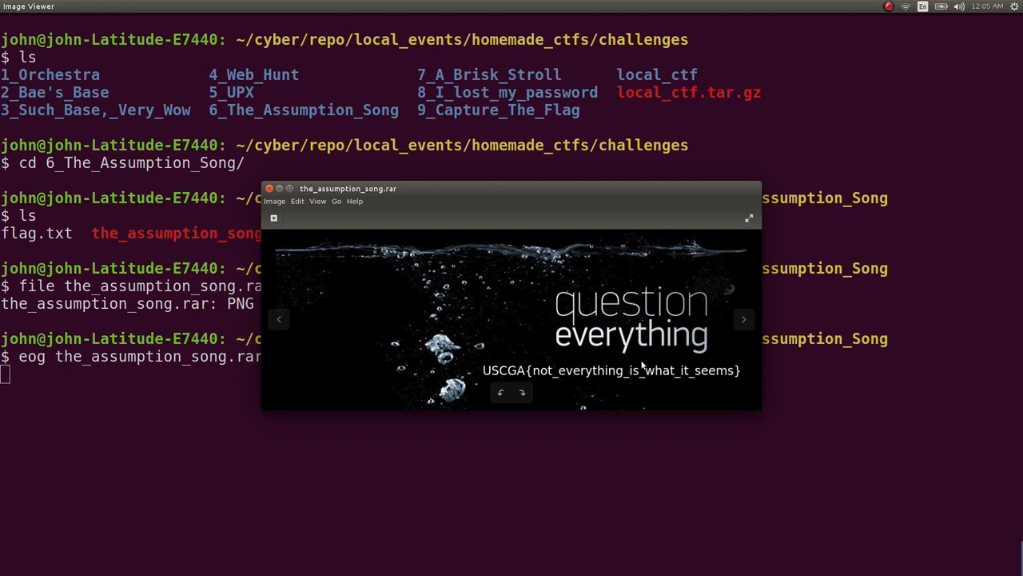
mouse_move(576, 371)
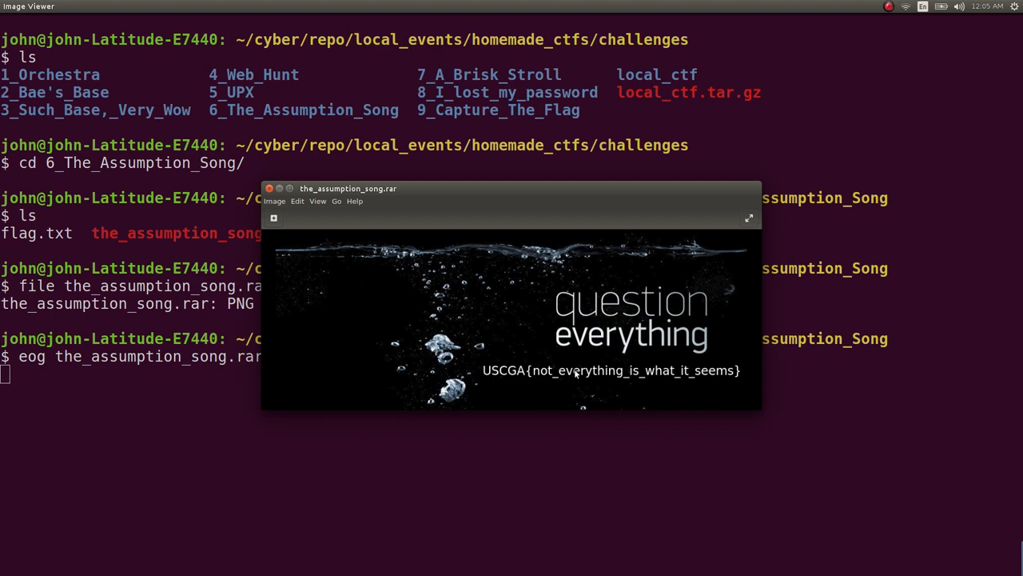
mouse_move(572, 272)
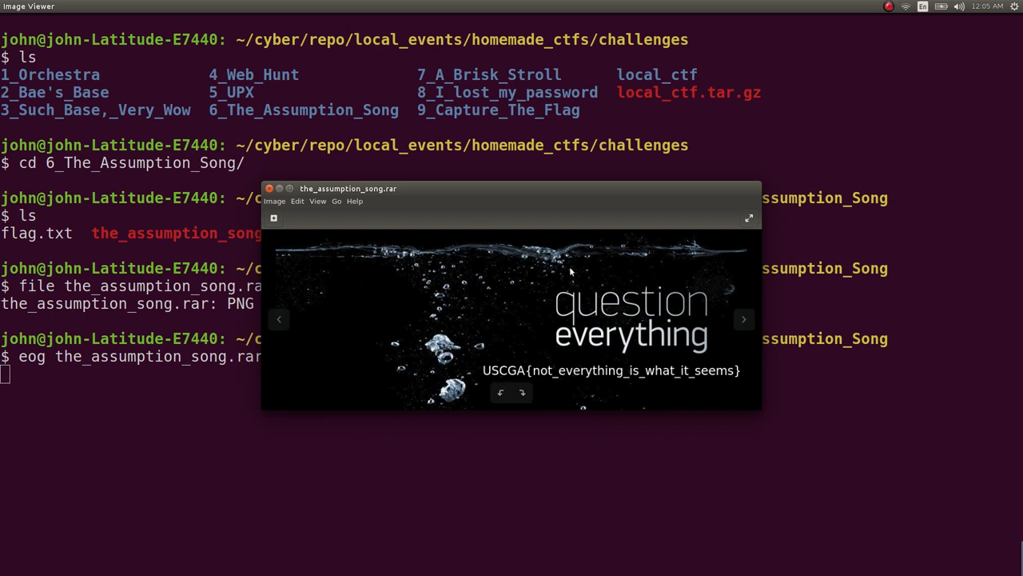
mouse_move(560, 304)
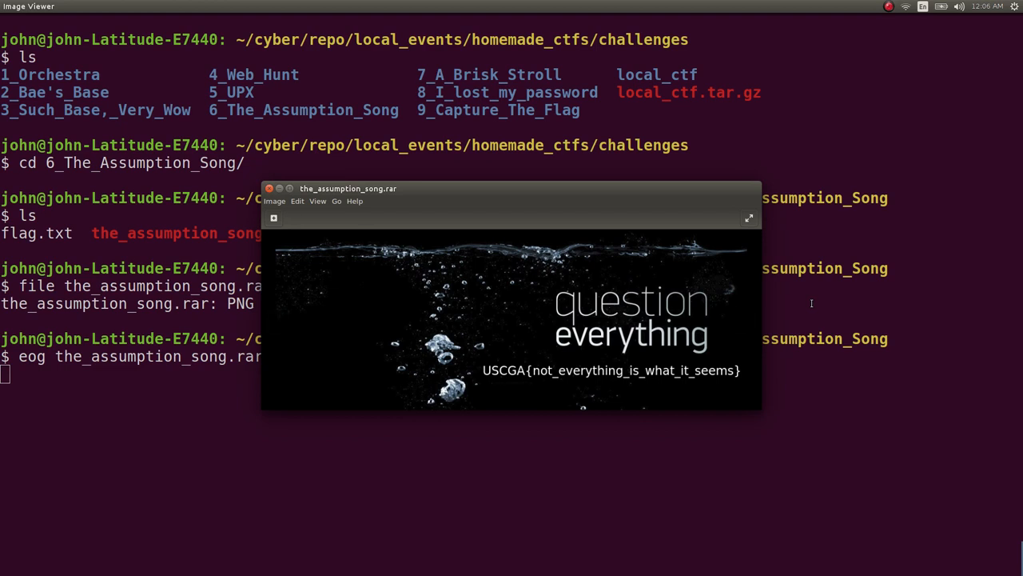
mouse_move(803, 307)
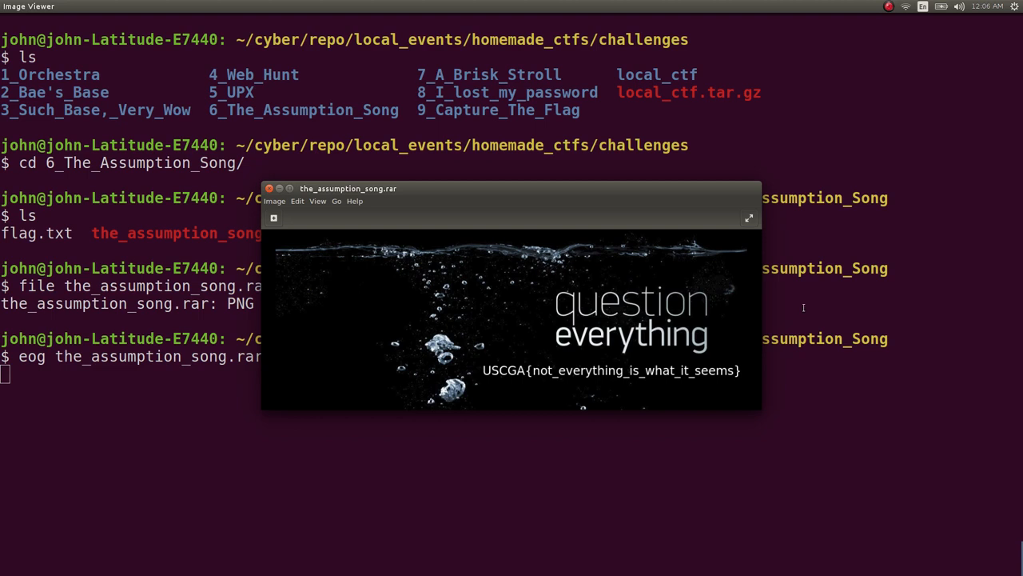
mouse_move(353, 250)
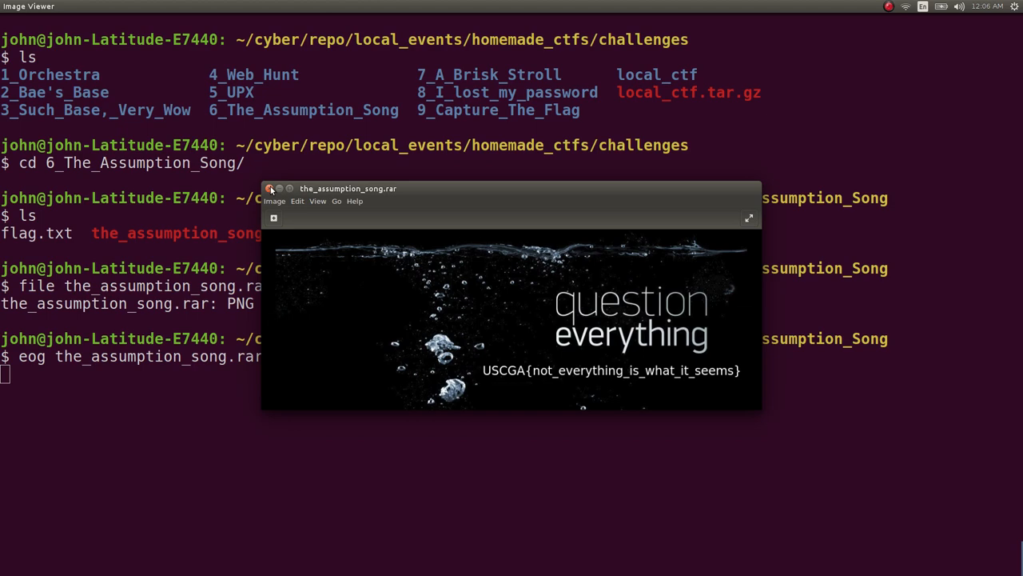
- Submit USCGA{not_everything_is_what_it_seems} on the challenge page, marking it solved
click(272, 188)
text(USCGA{not_ev)
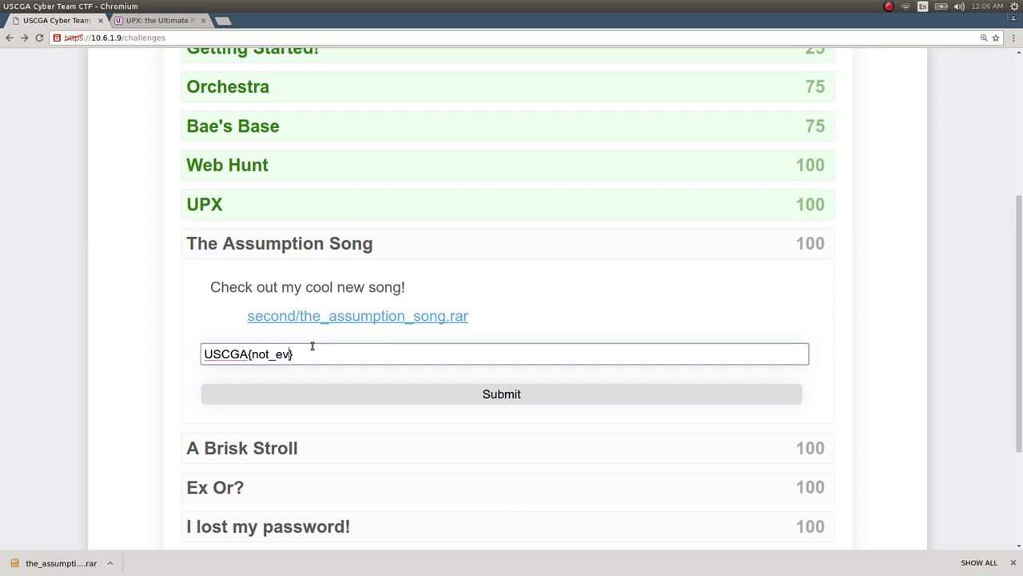
text(erything_is_what_)
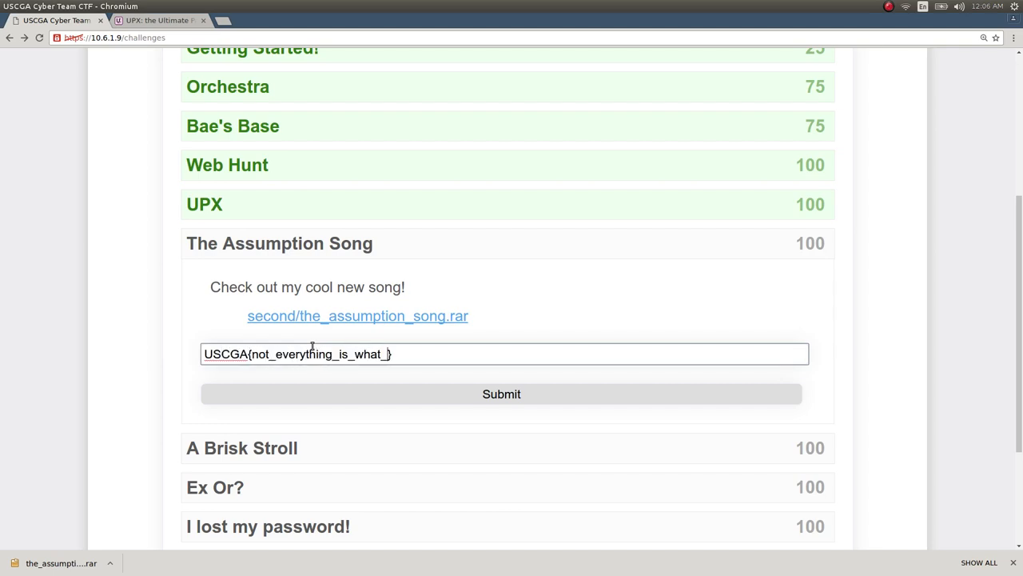
click(502, 393)
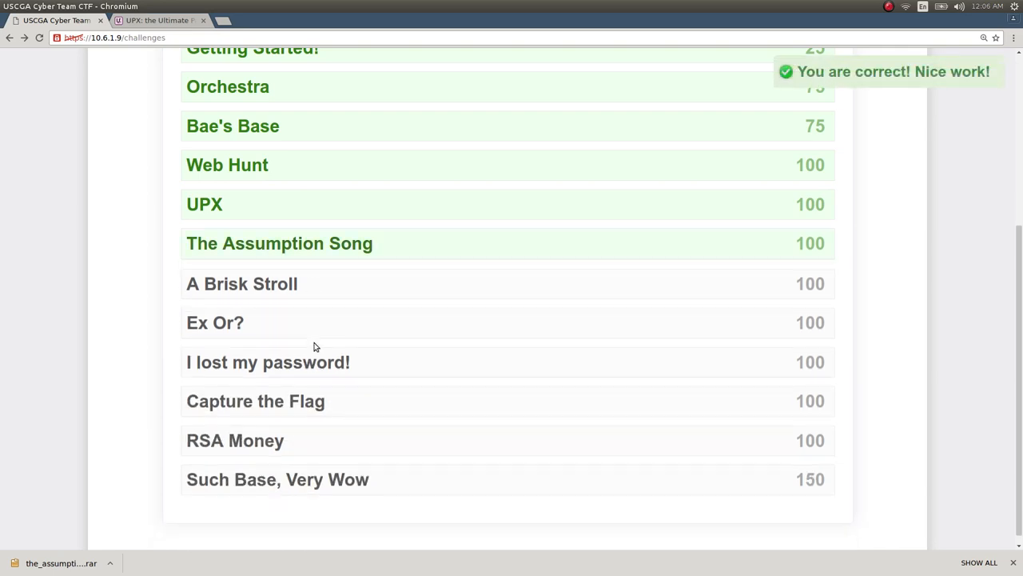